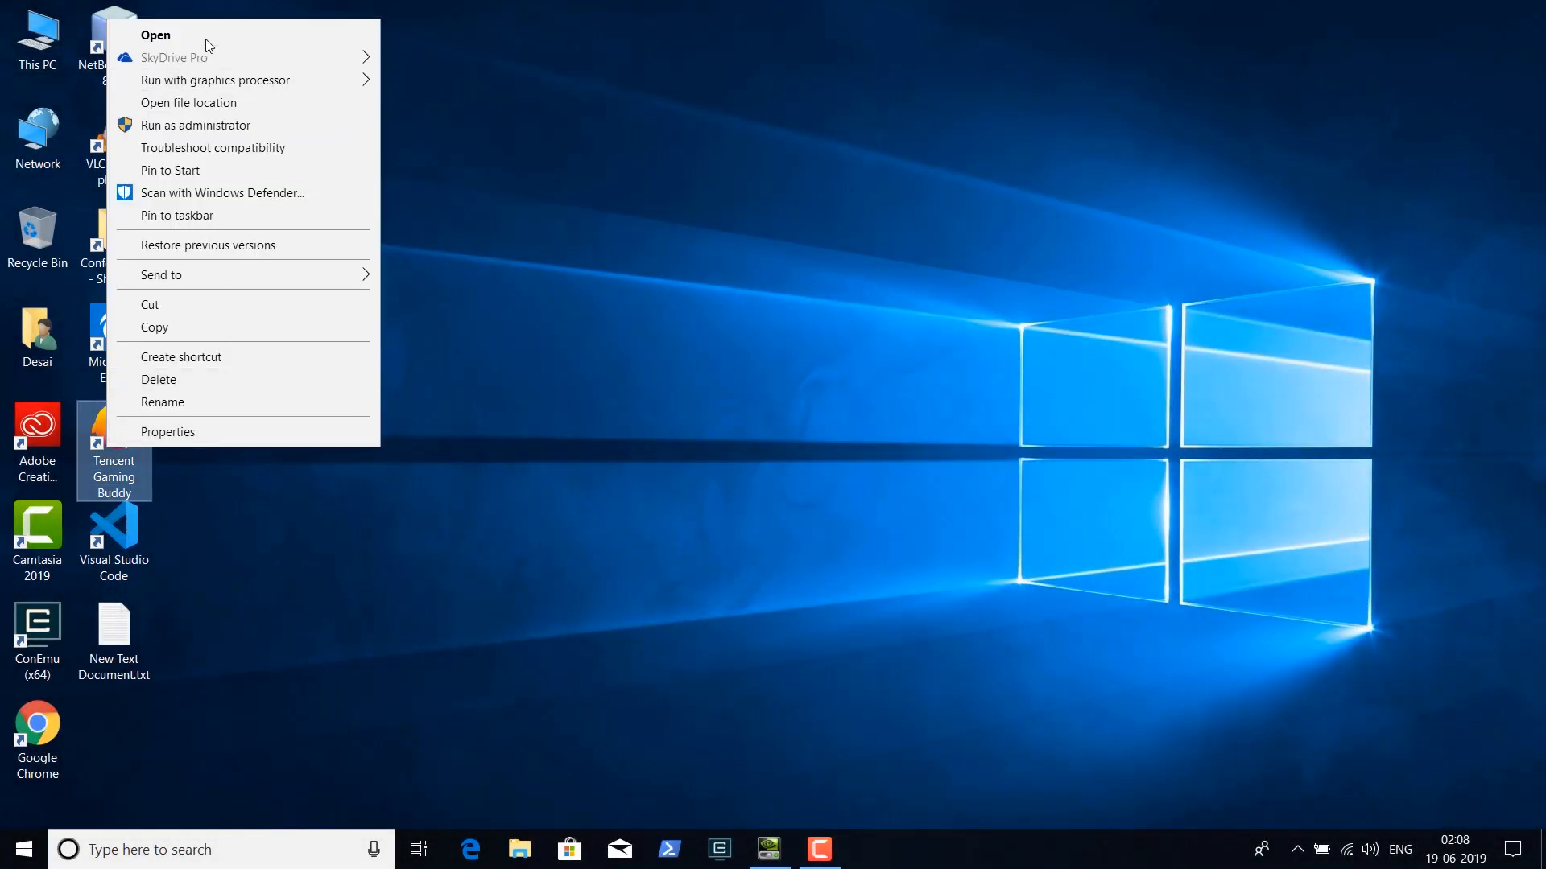
Check Tencent Gaming Buddy's diagnostic report showing Intel HD Graphics 620 for OpenGL, then close it
{"action": "left_click", "coordinate": [723, 592]}
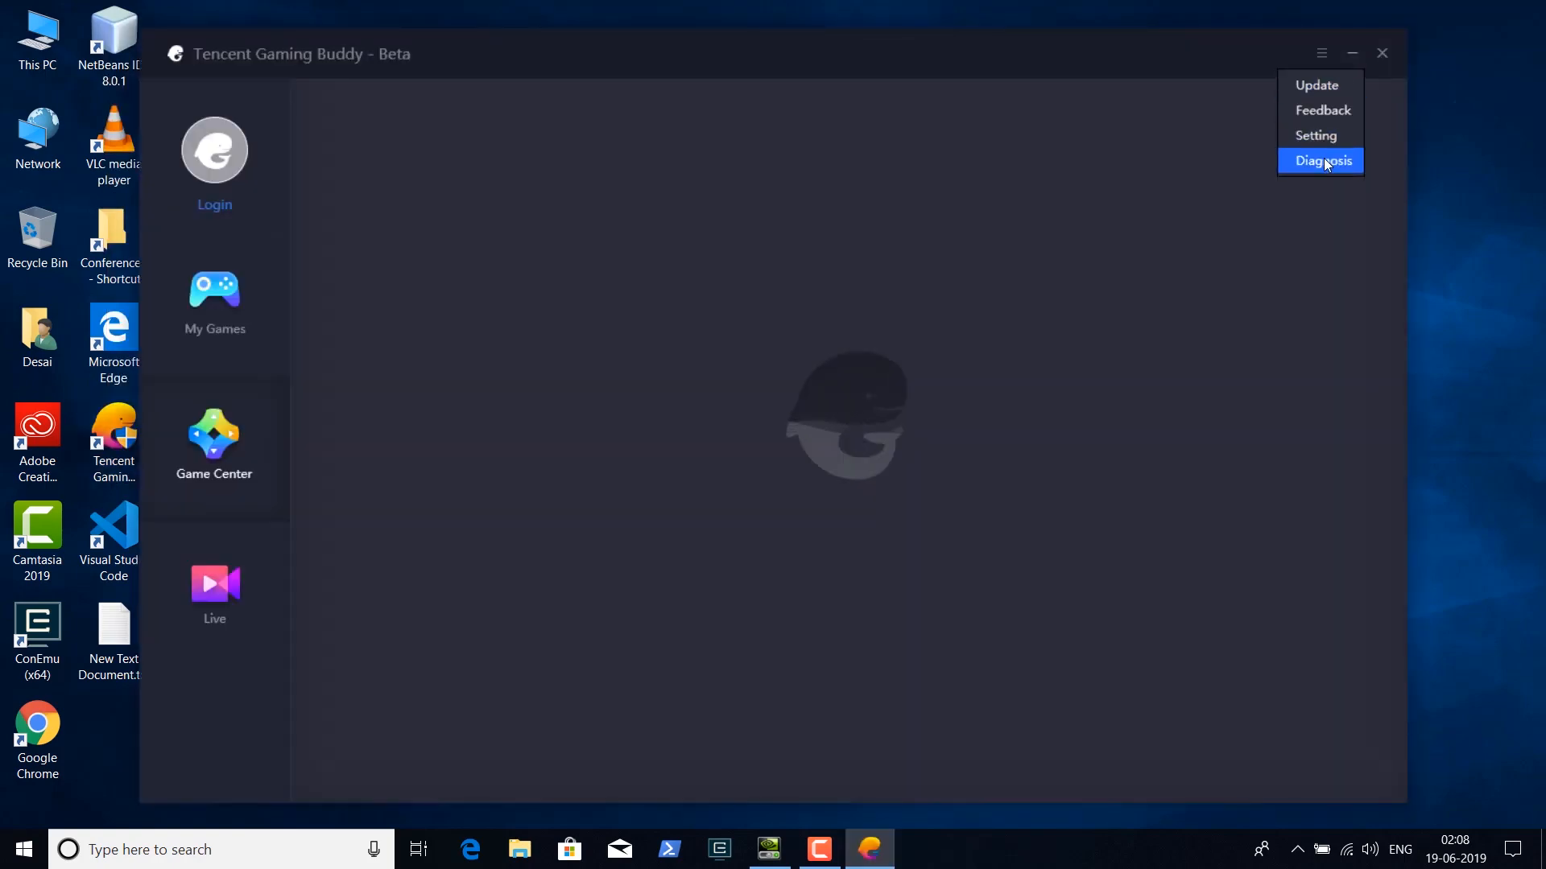
{"action": "left_click", "coordinate": [1322, 161]}
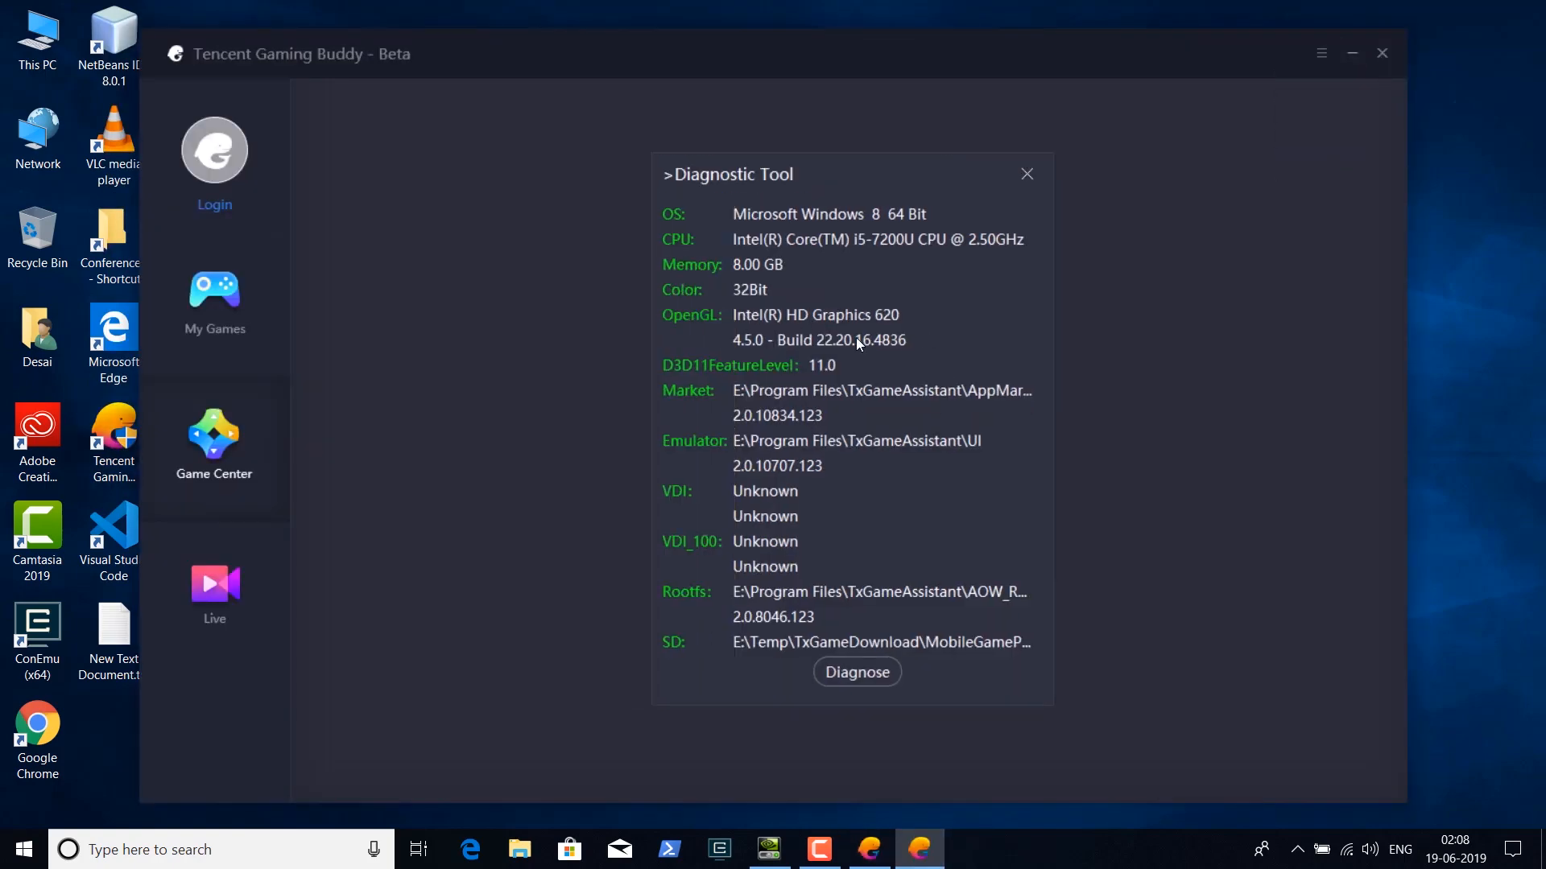
{"action": "left_click", "coordinate": [1026, 174]}
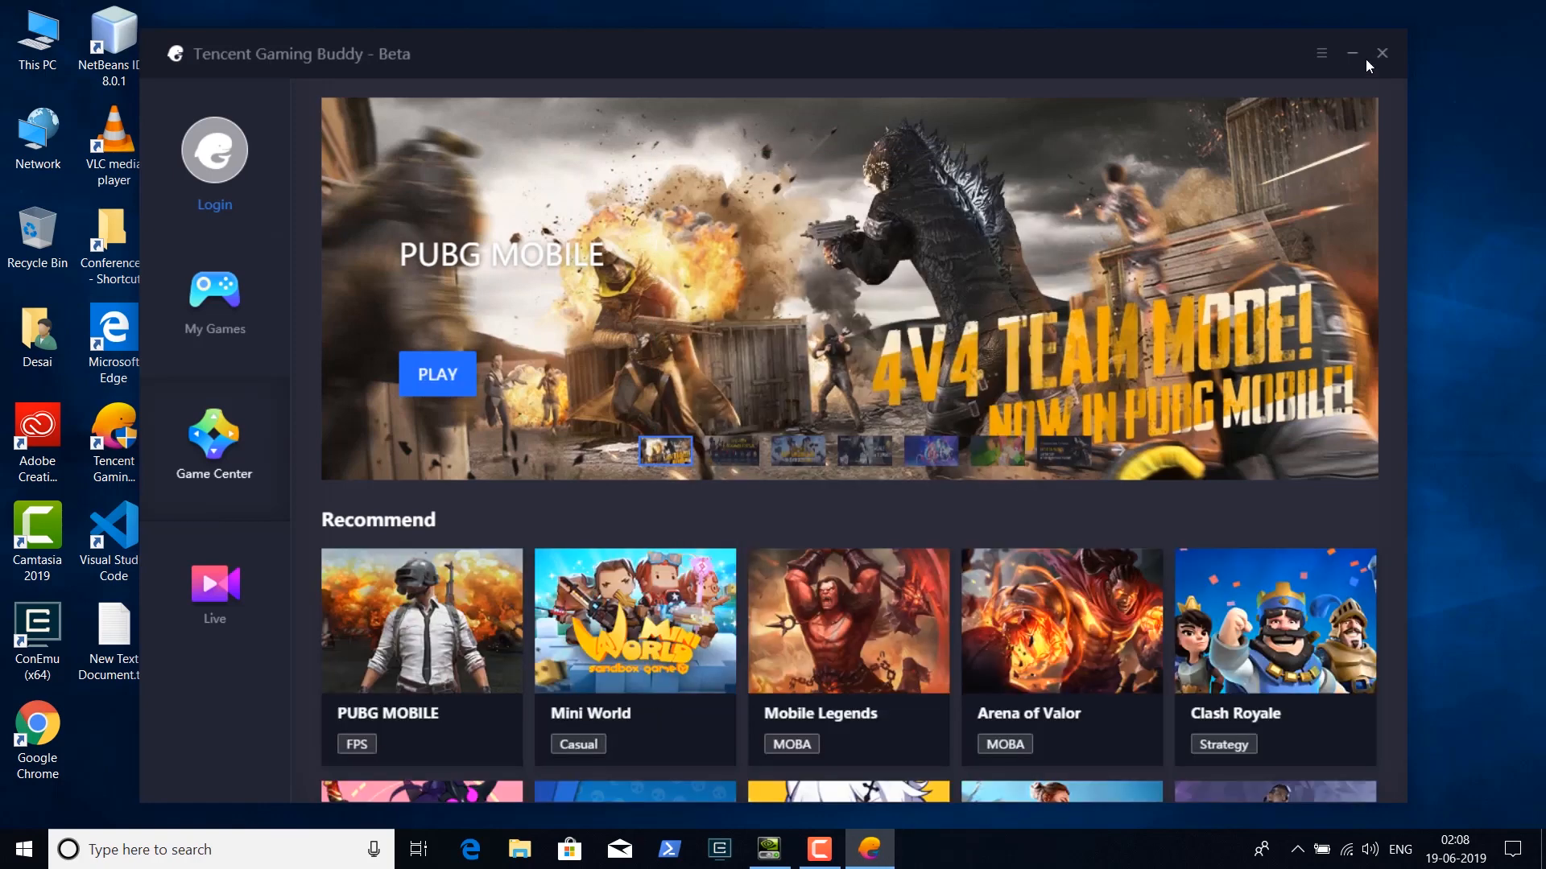
{"action": "left_click", "coordinate": [1351, 53]}
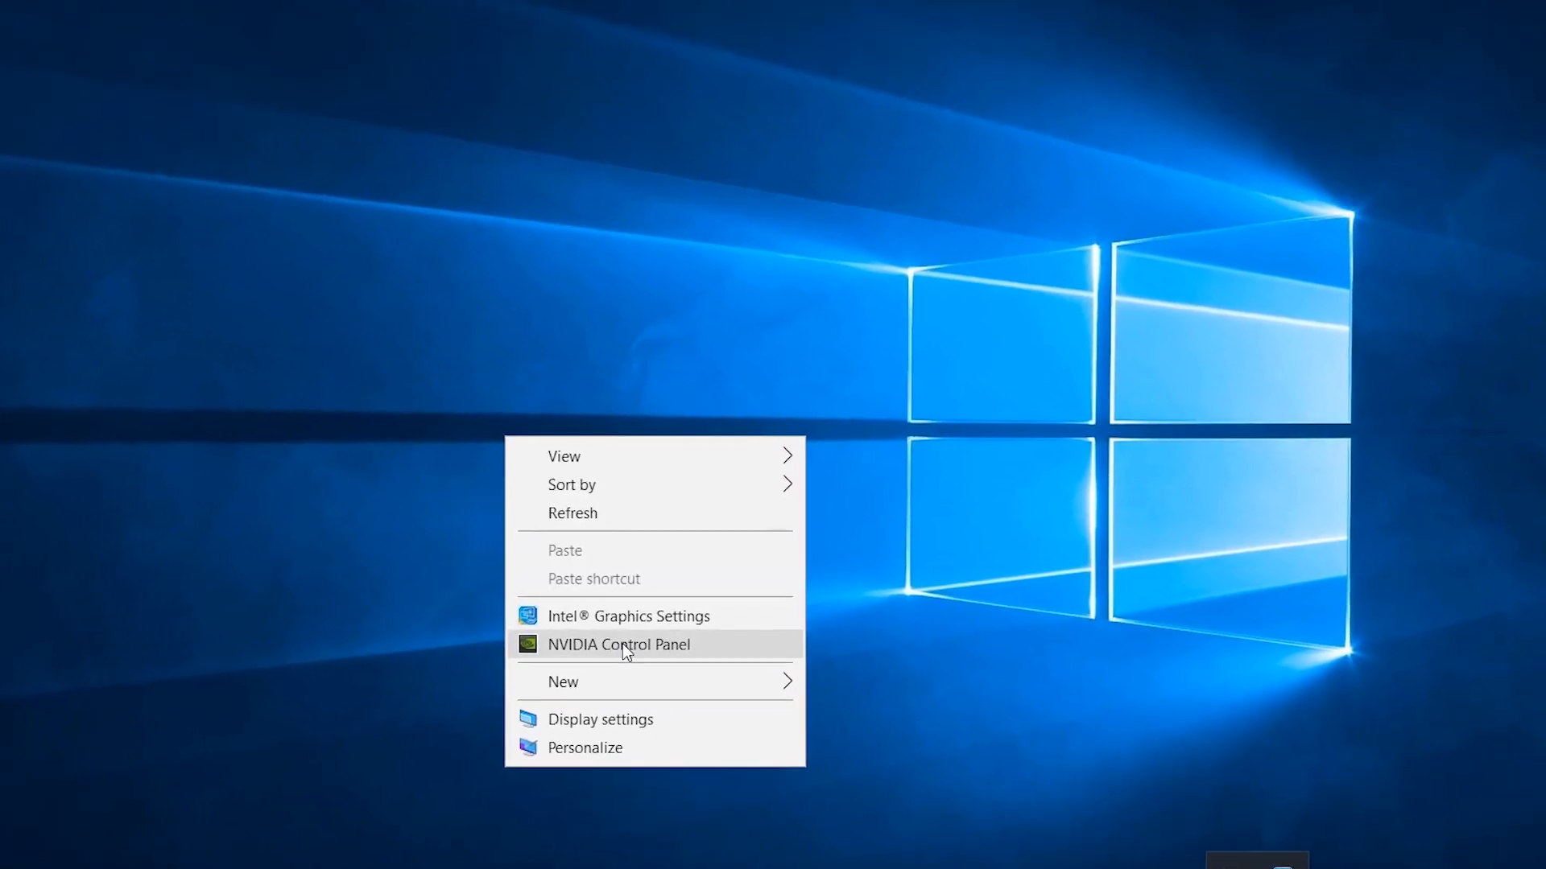
Set androidemulator.exe to use the high-performance NVIDIA processor in Program Settings
{"action": "left_click", "coordinate": [618, 644]}
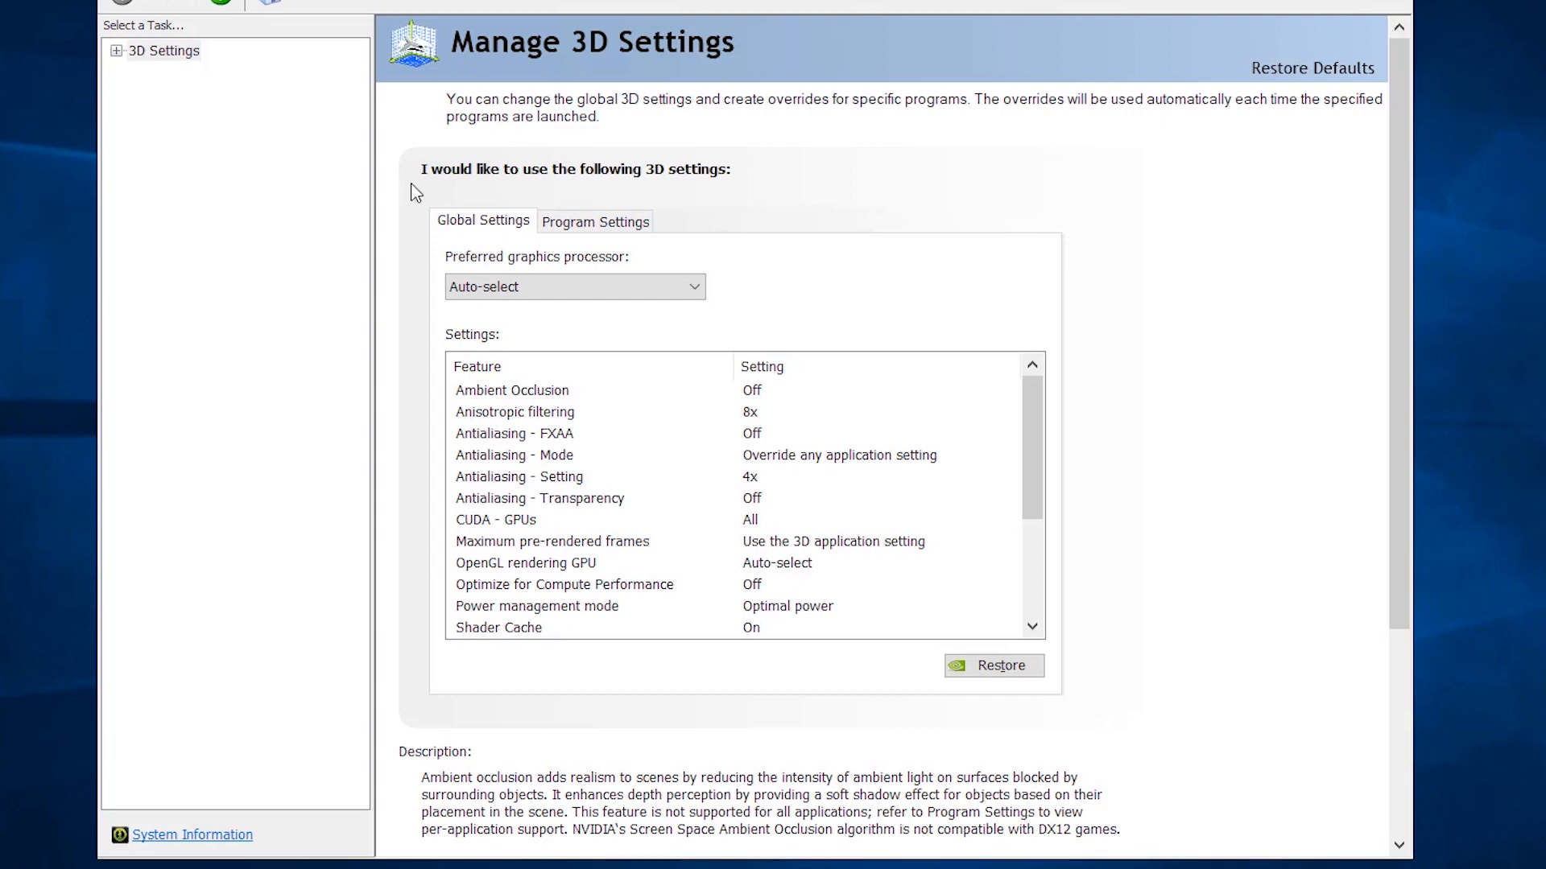
{"action": "left_click", "coordinate": [594, 220]}
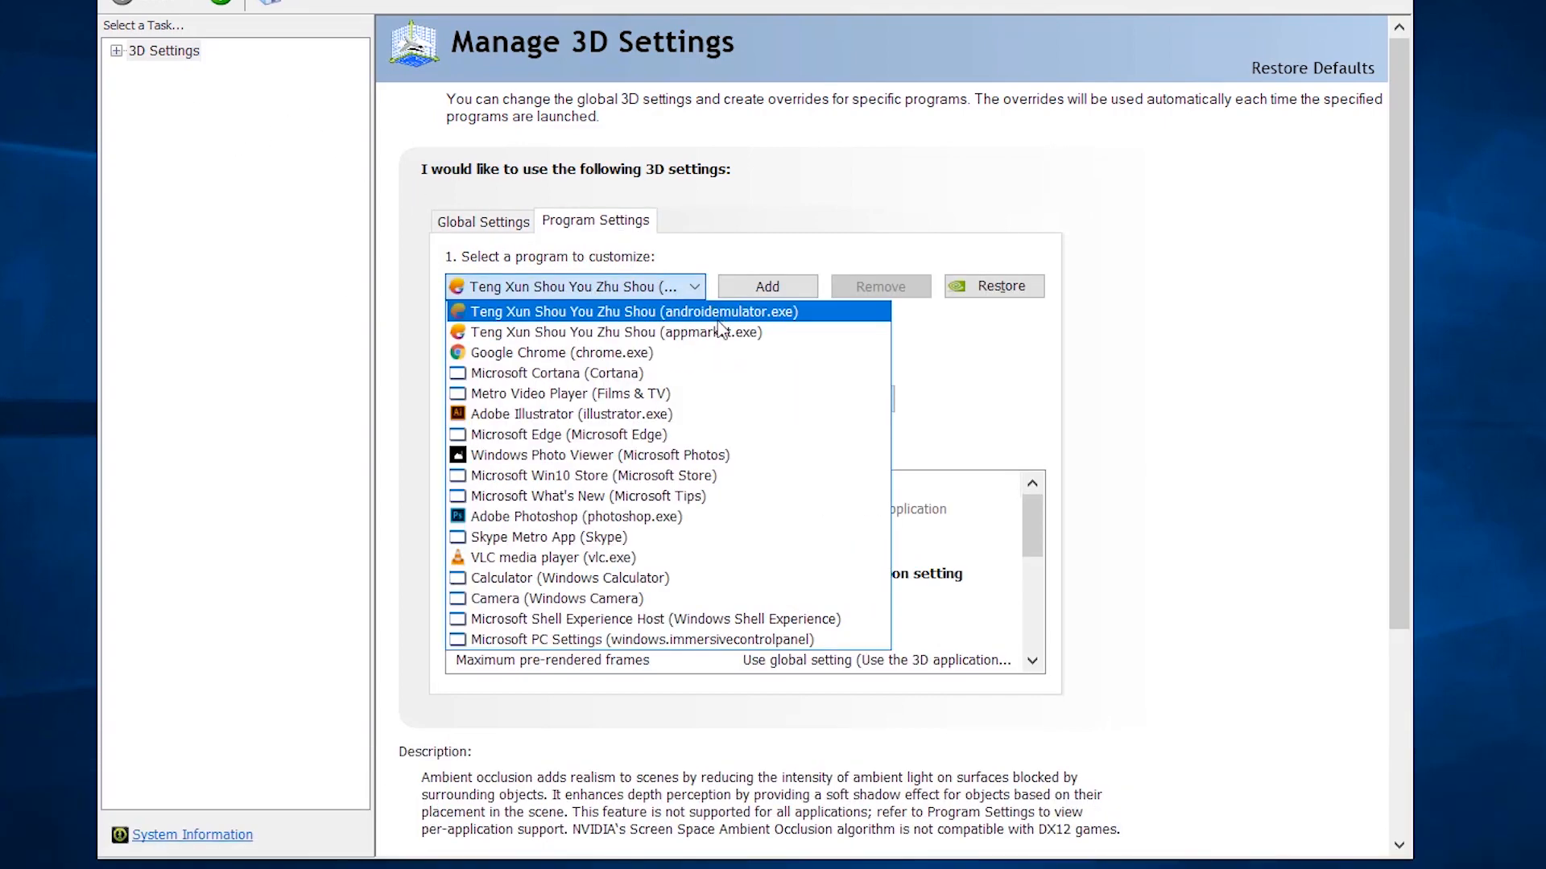
{"action": "left_click", "coordinate": [633, 312]}
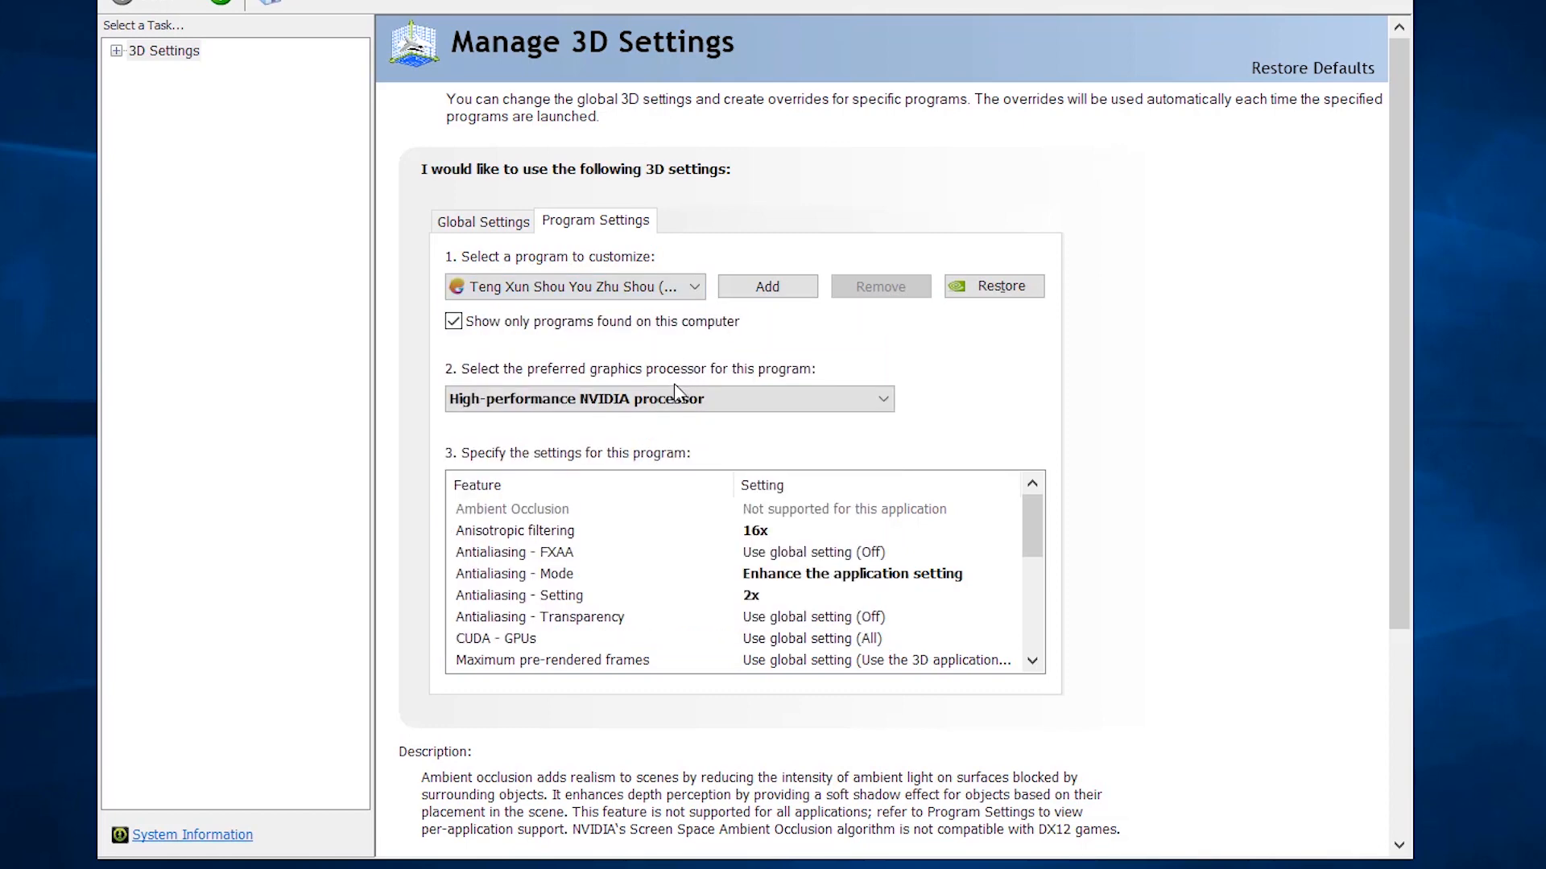
{"action": "left_click", "coordinate": [454, 320]}
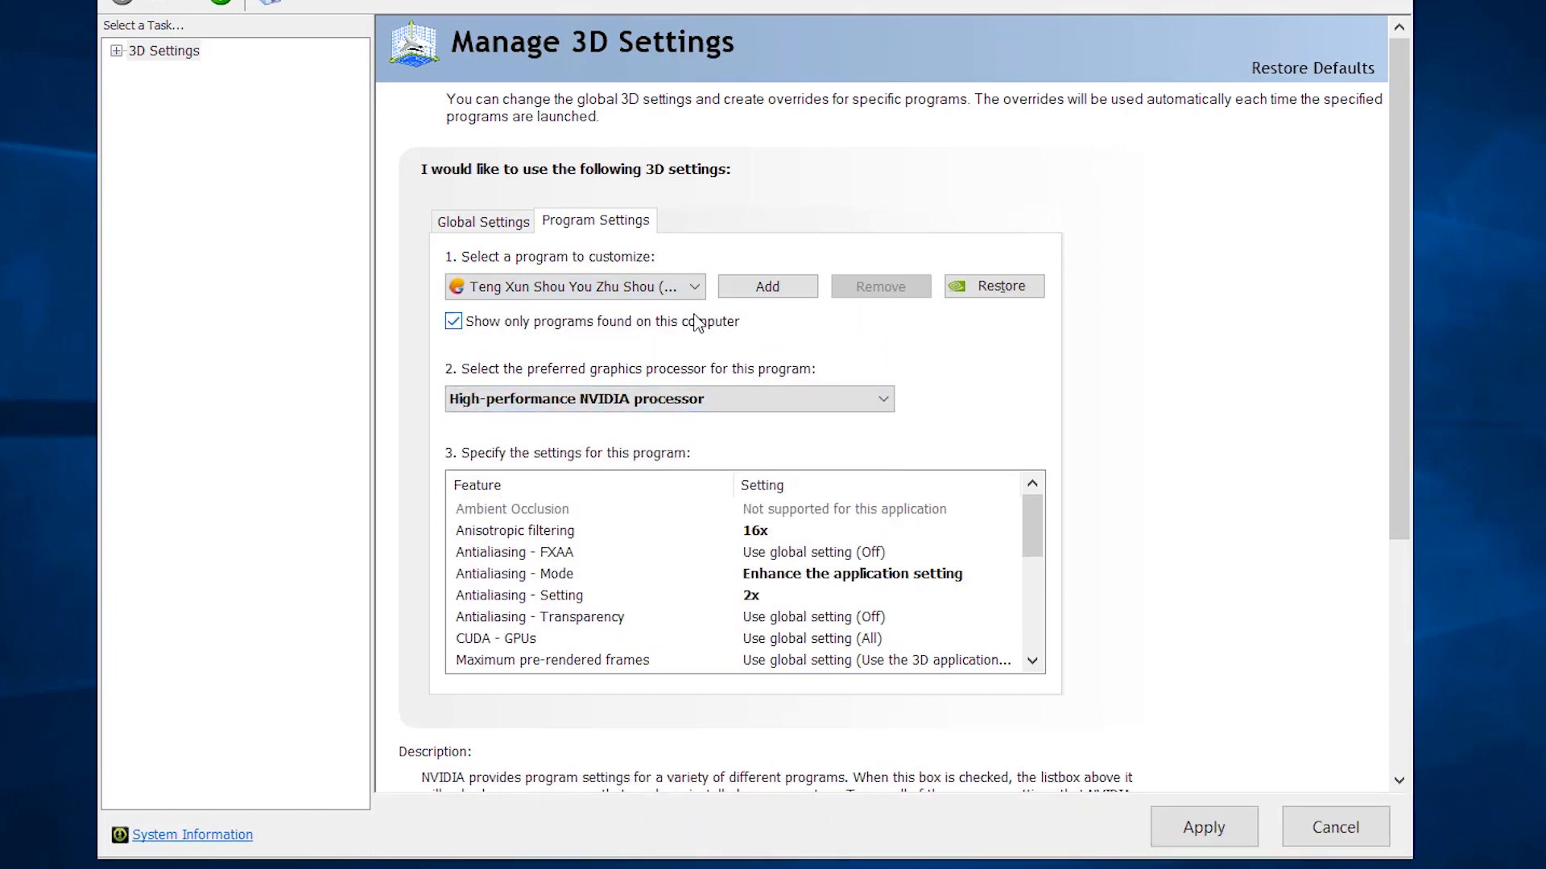
Select appmarket.exe from the program list for the high-performance NVIDIA processor
{"action": "left_click", "coordinate": [695, 286]}
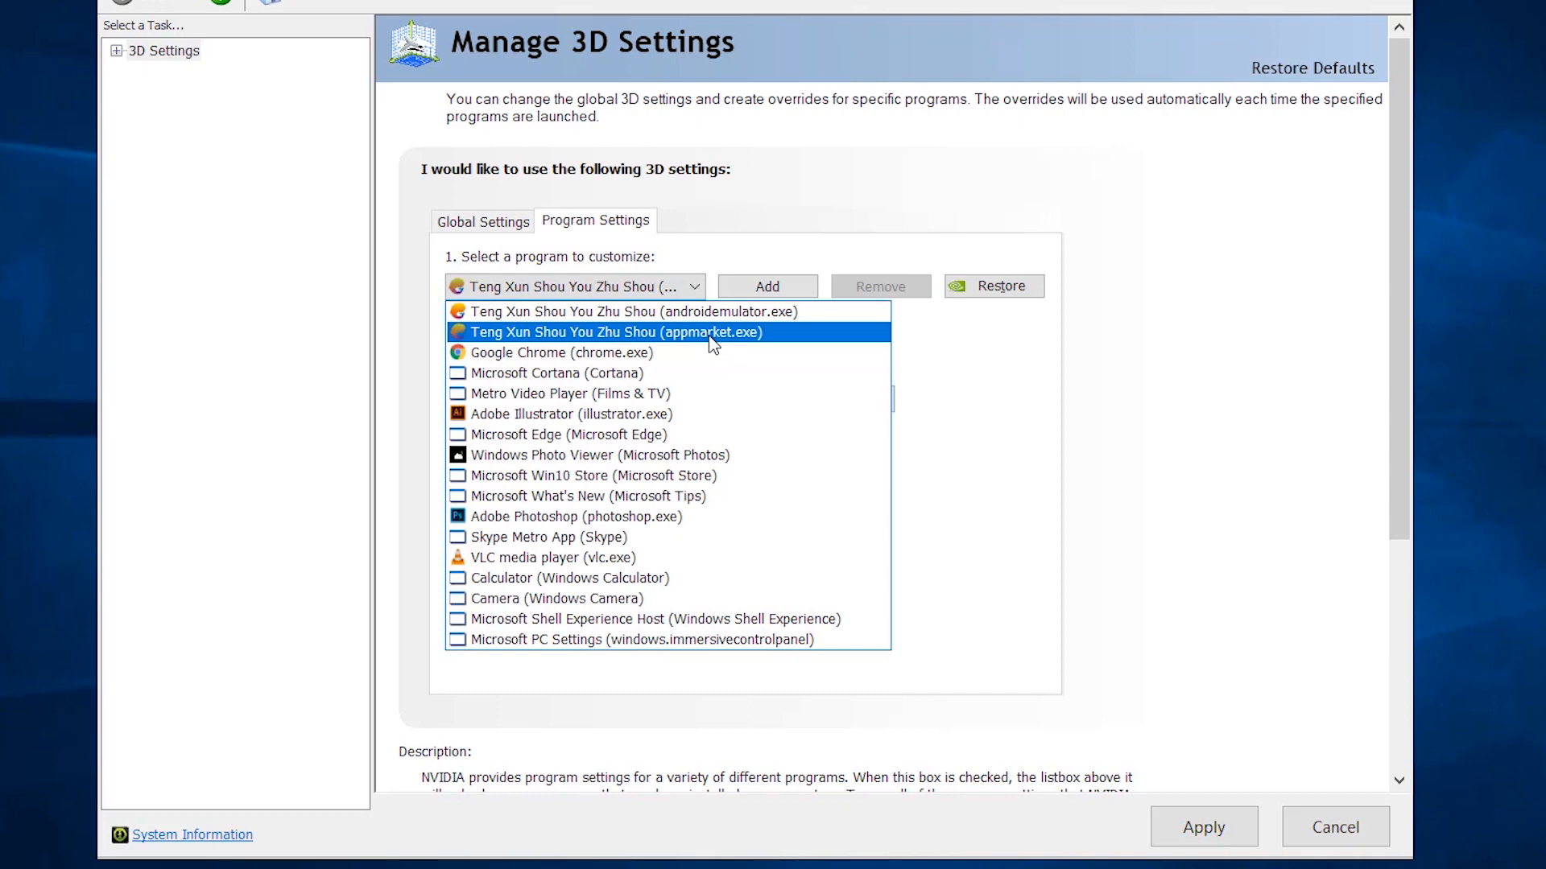
{"action": "left_click", "coordinate": [614, 333]}
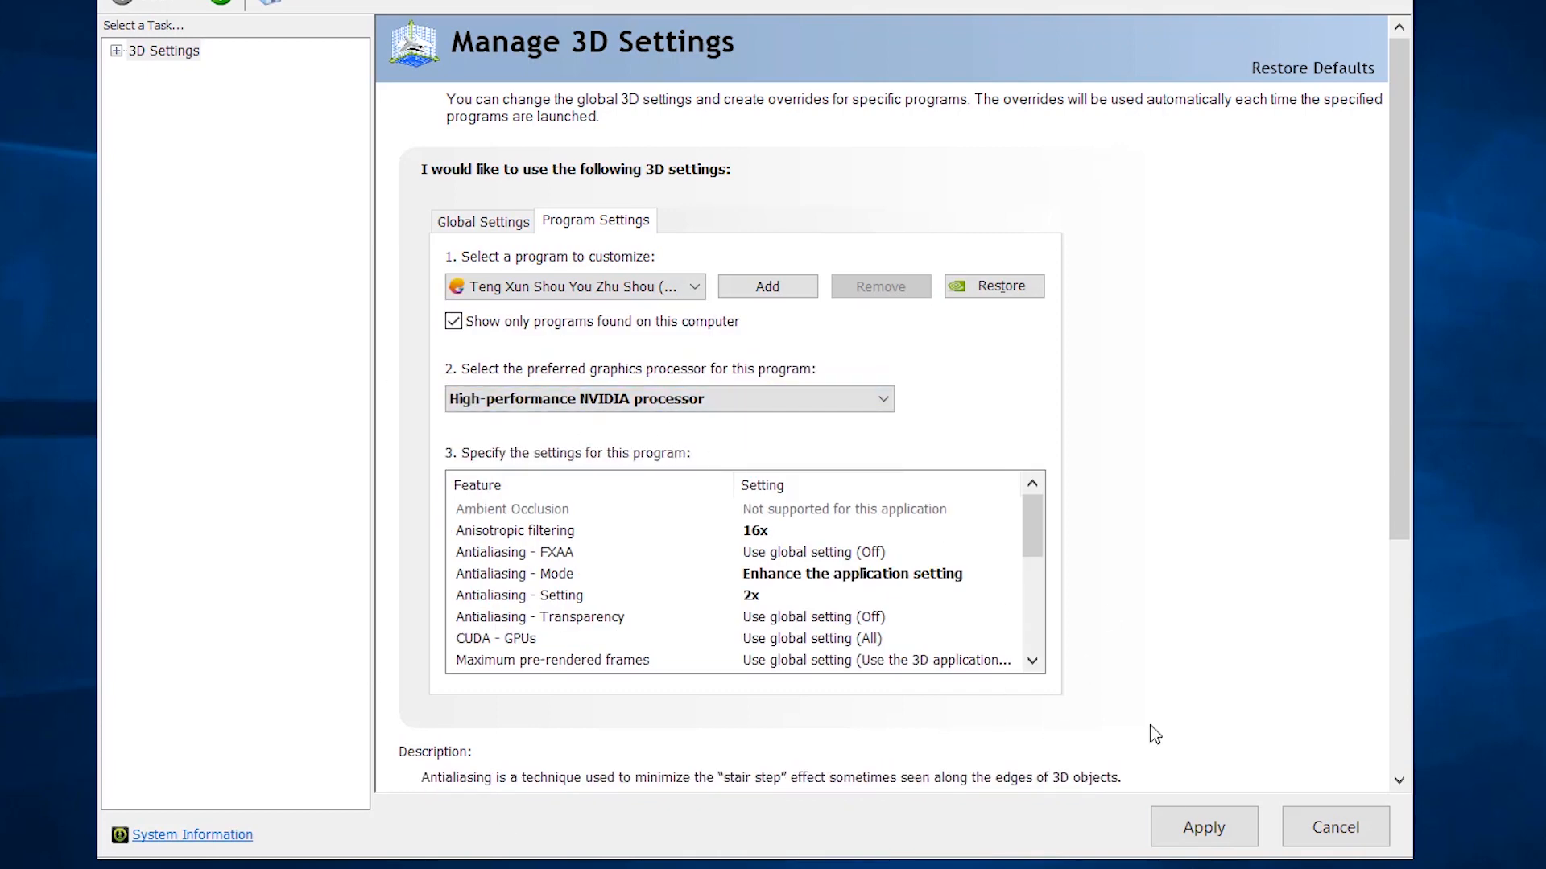
{"action": "mouse_move", "coordinate": [540, 668]}
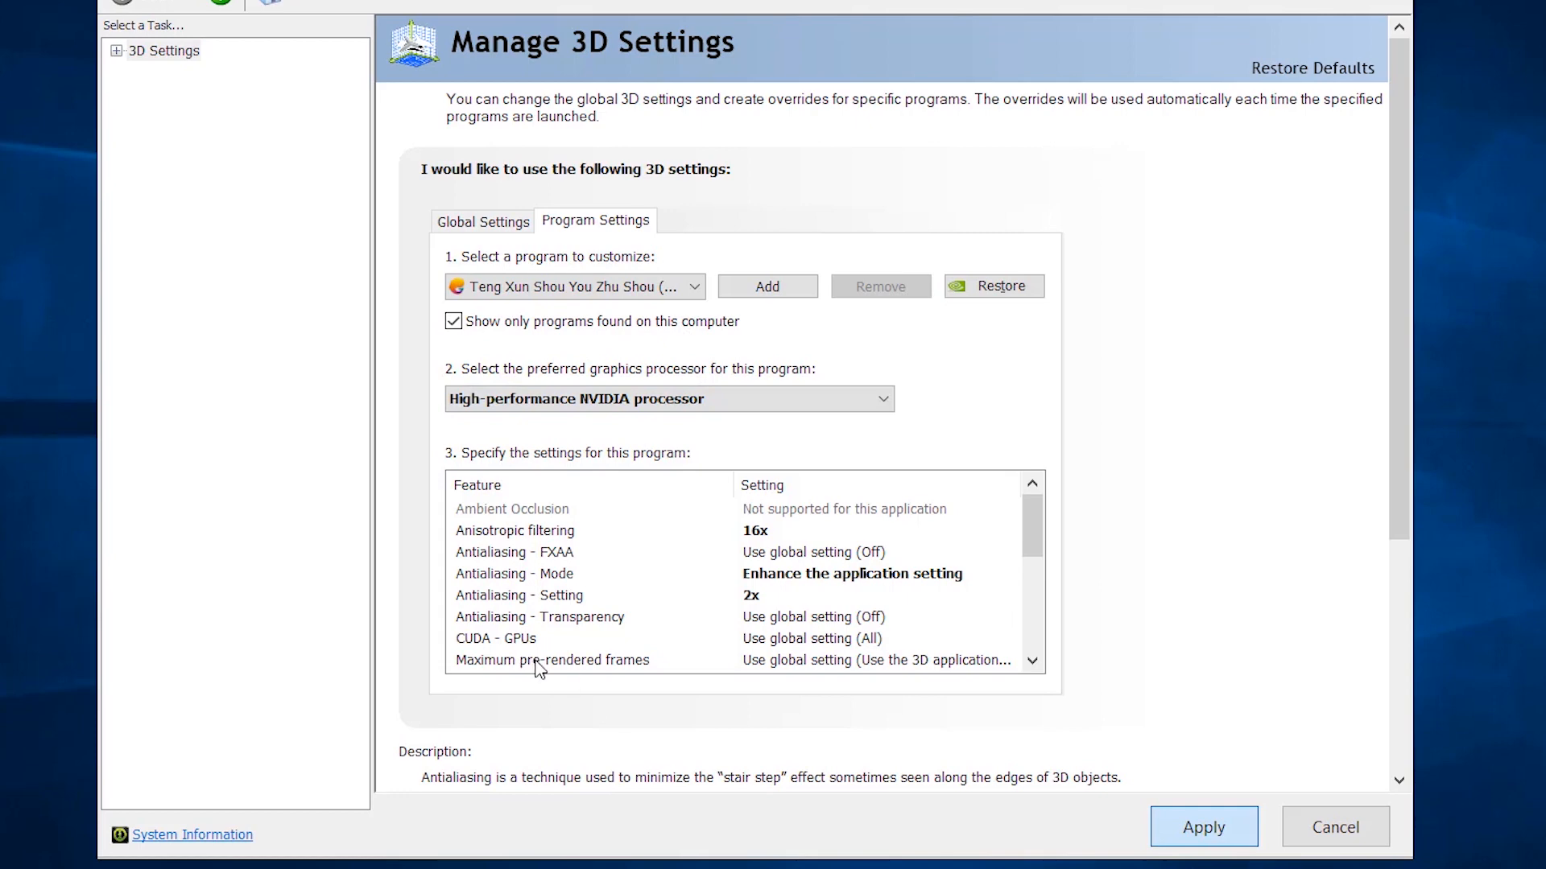
{"action": "mouse_move", "coordinate": [509, 673]}
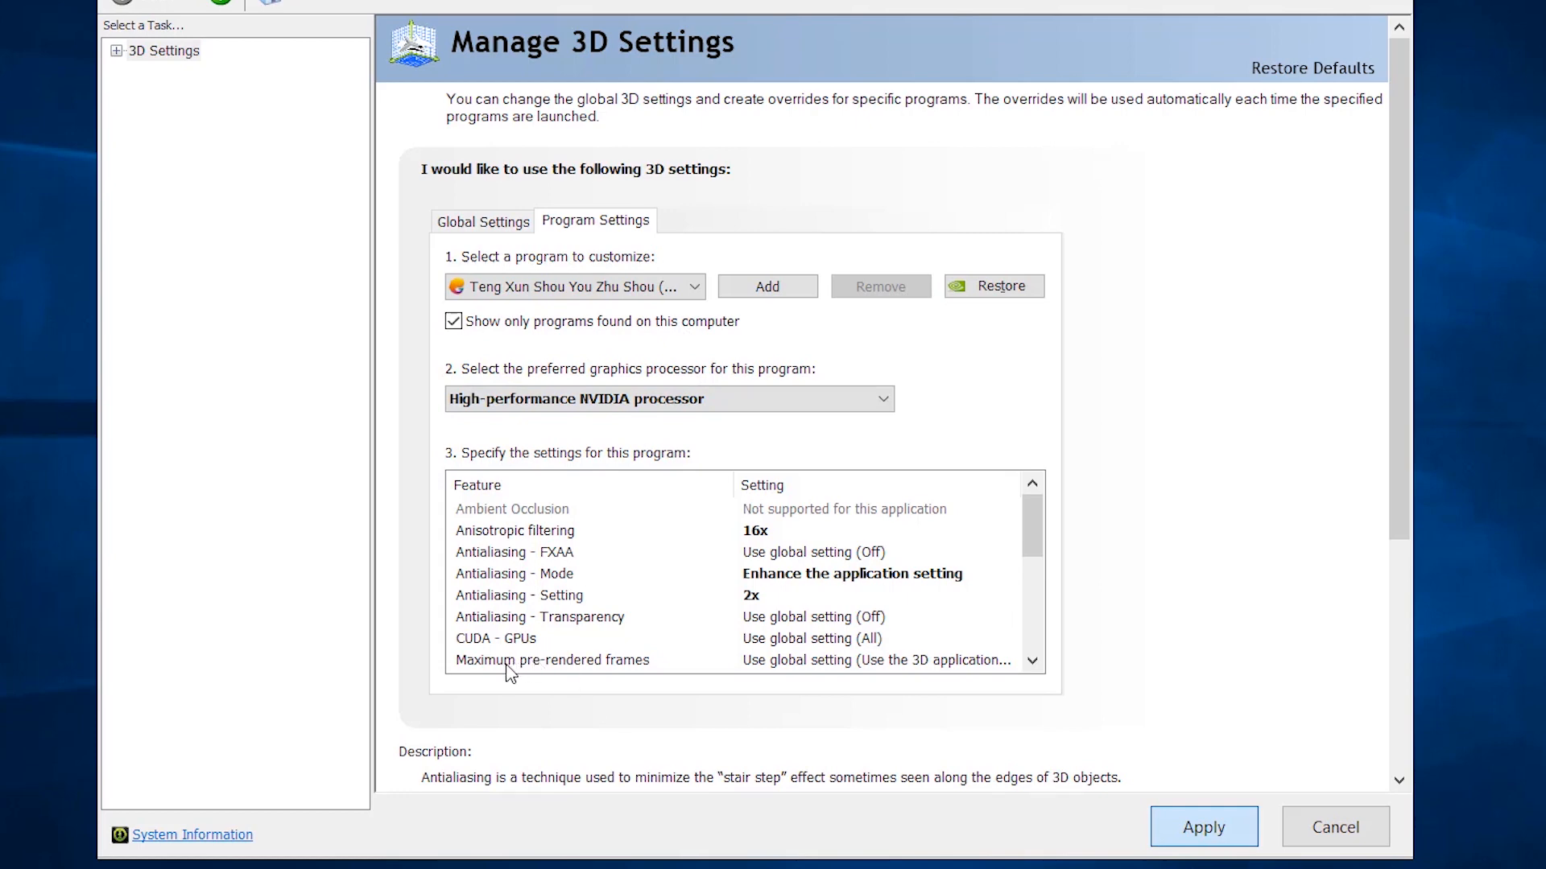
{"action": "mouse_move", "coordinate": [907, 781]}
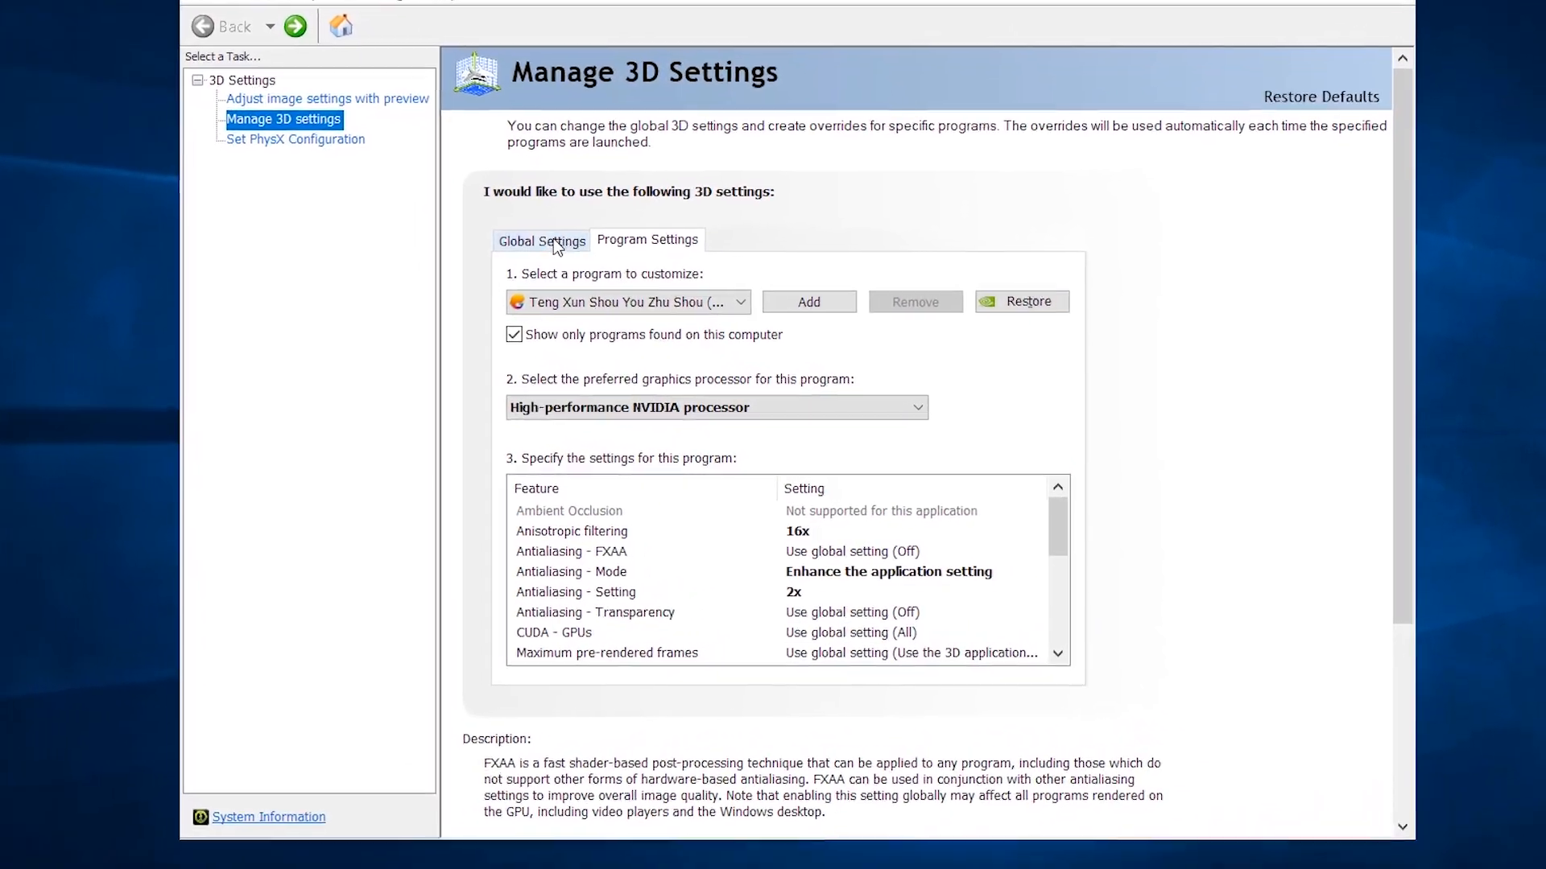
Set the global preferred graphics processor to High-performance NVIDIA processor
{"action": "left_click", "coordinate": [541, 239]}
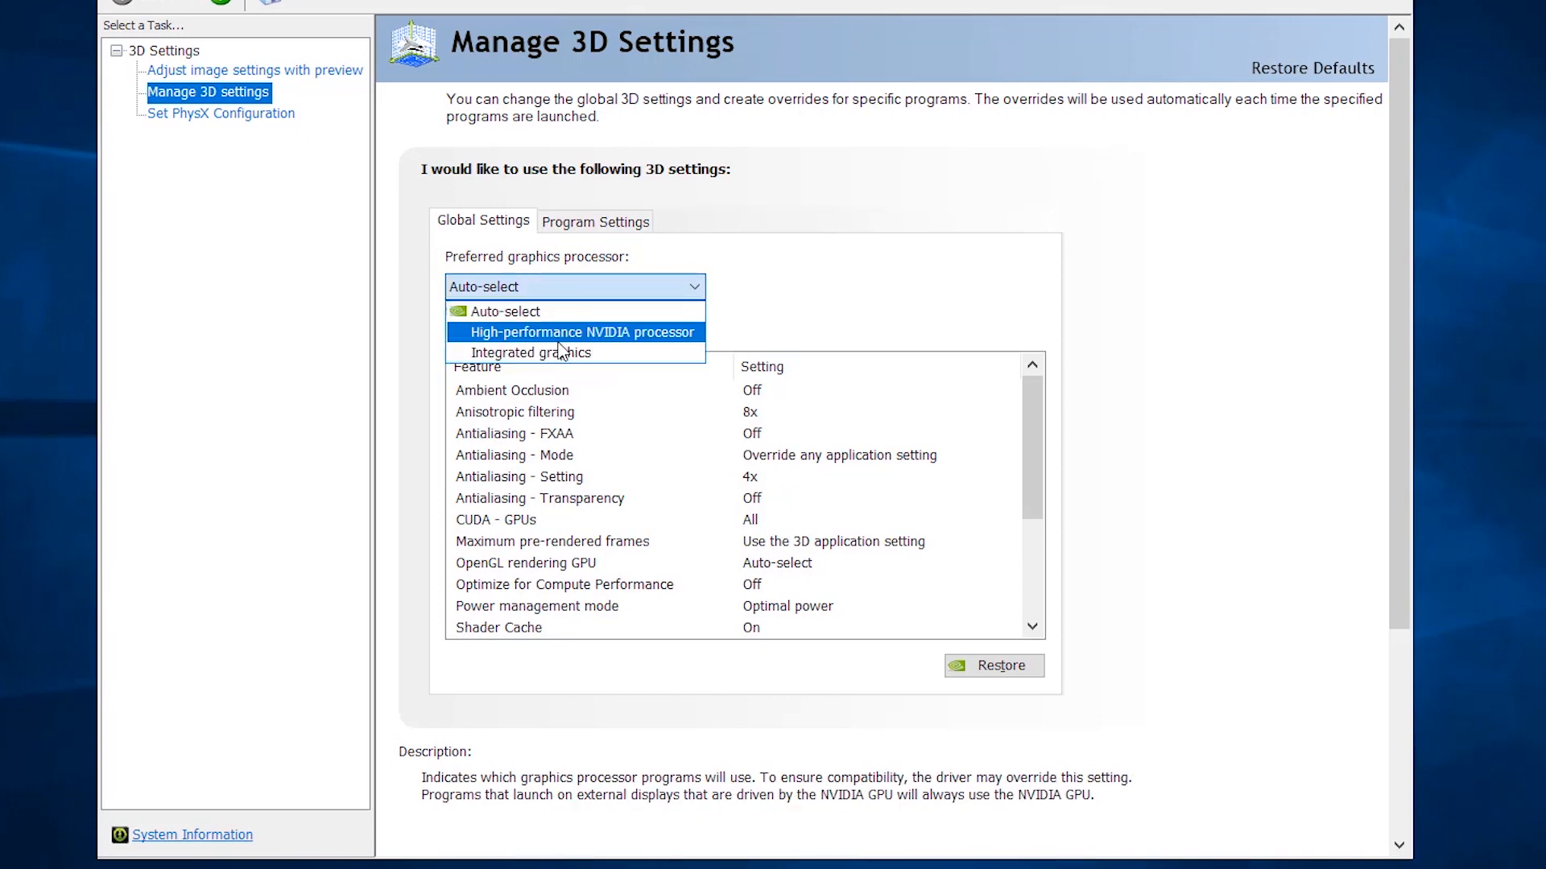
{"action": "left_click", "coordinate": [580, 331]}
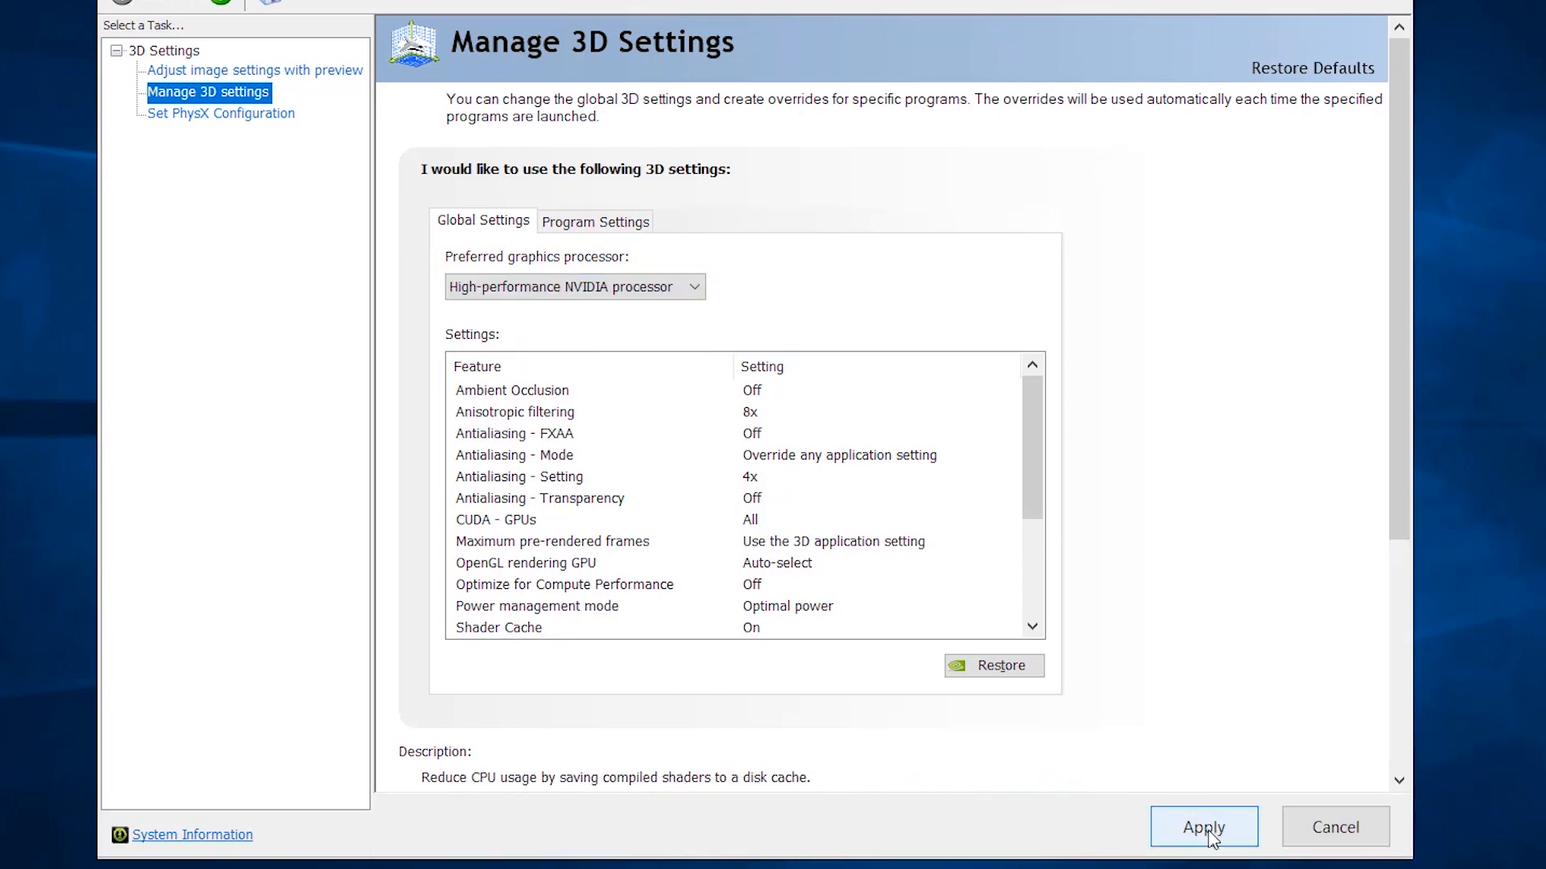
{"action": "mouse_move", "coordinate": [694, 735]}
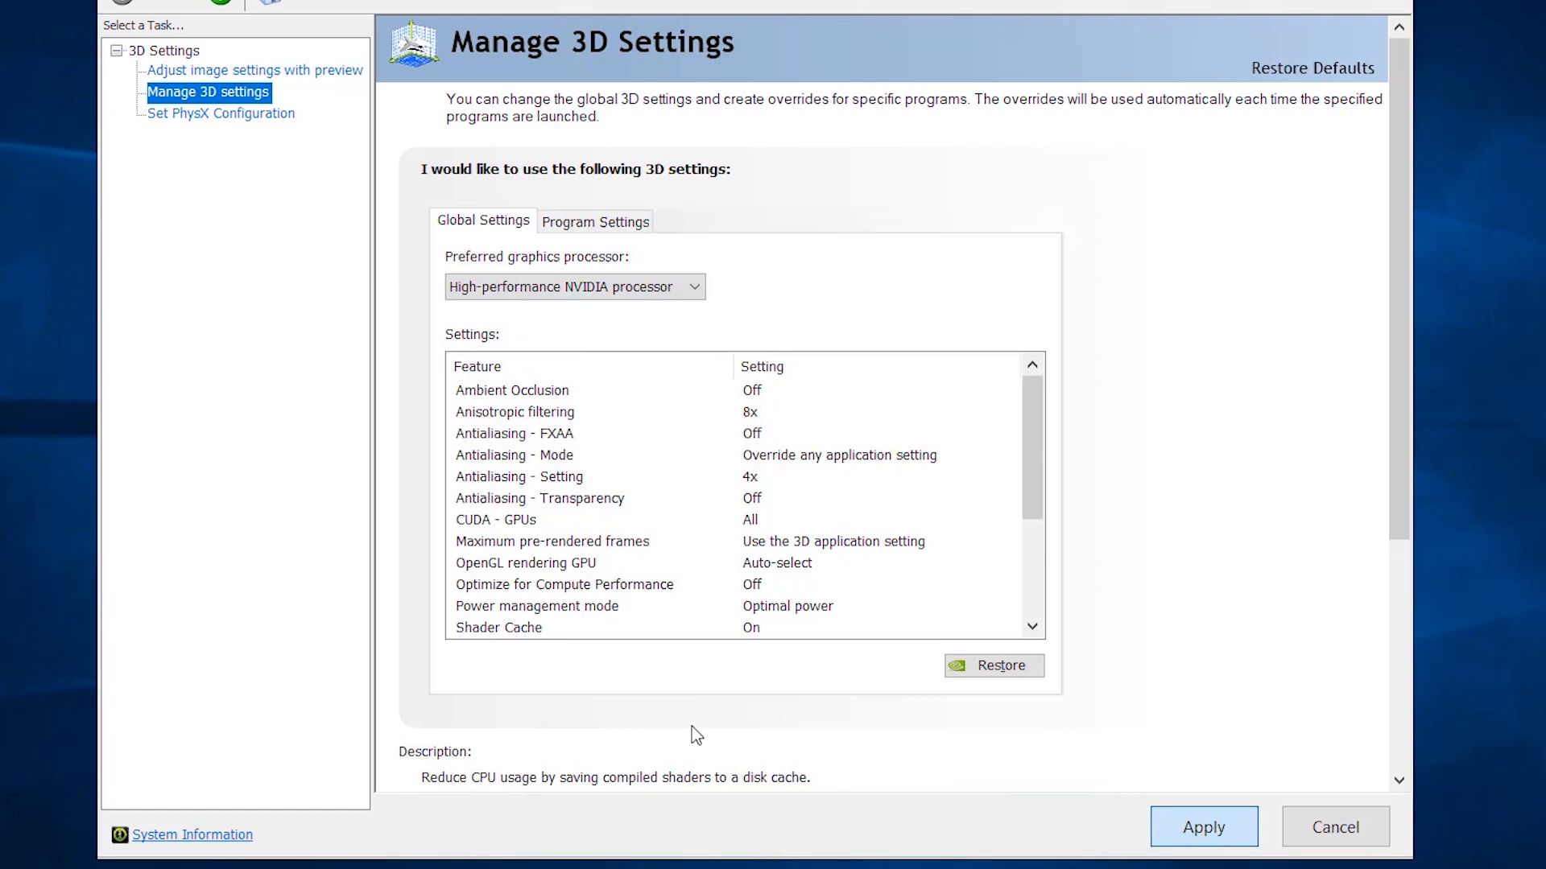
{"action": "mouse_move", "coordinate": [690, 734]}
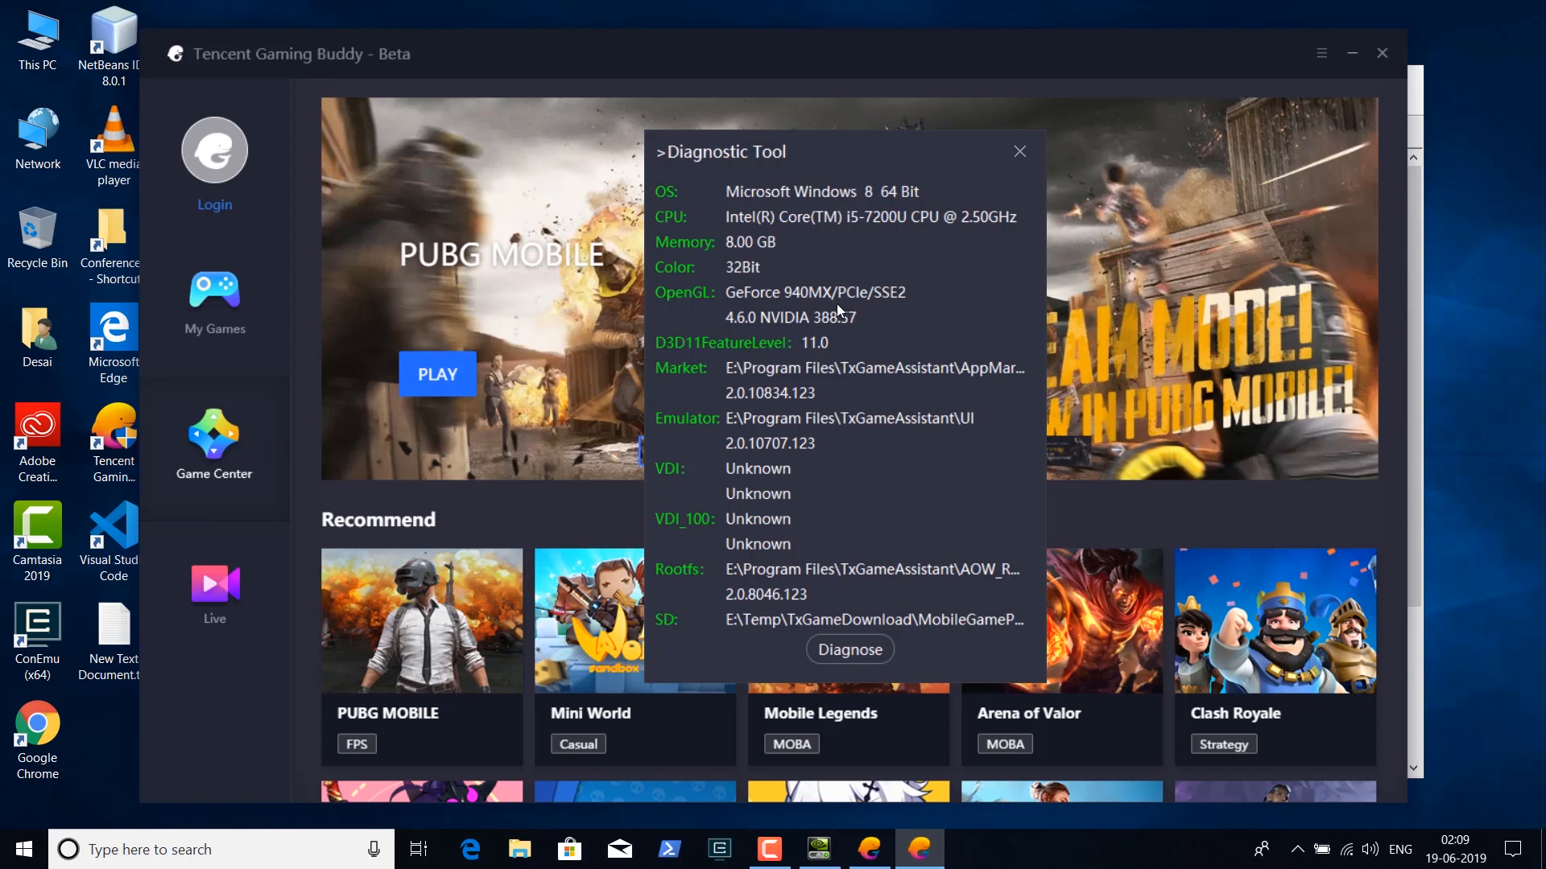
{"action": "mouse_move", "coordinate": [1019, 155]}
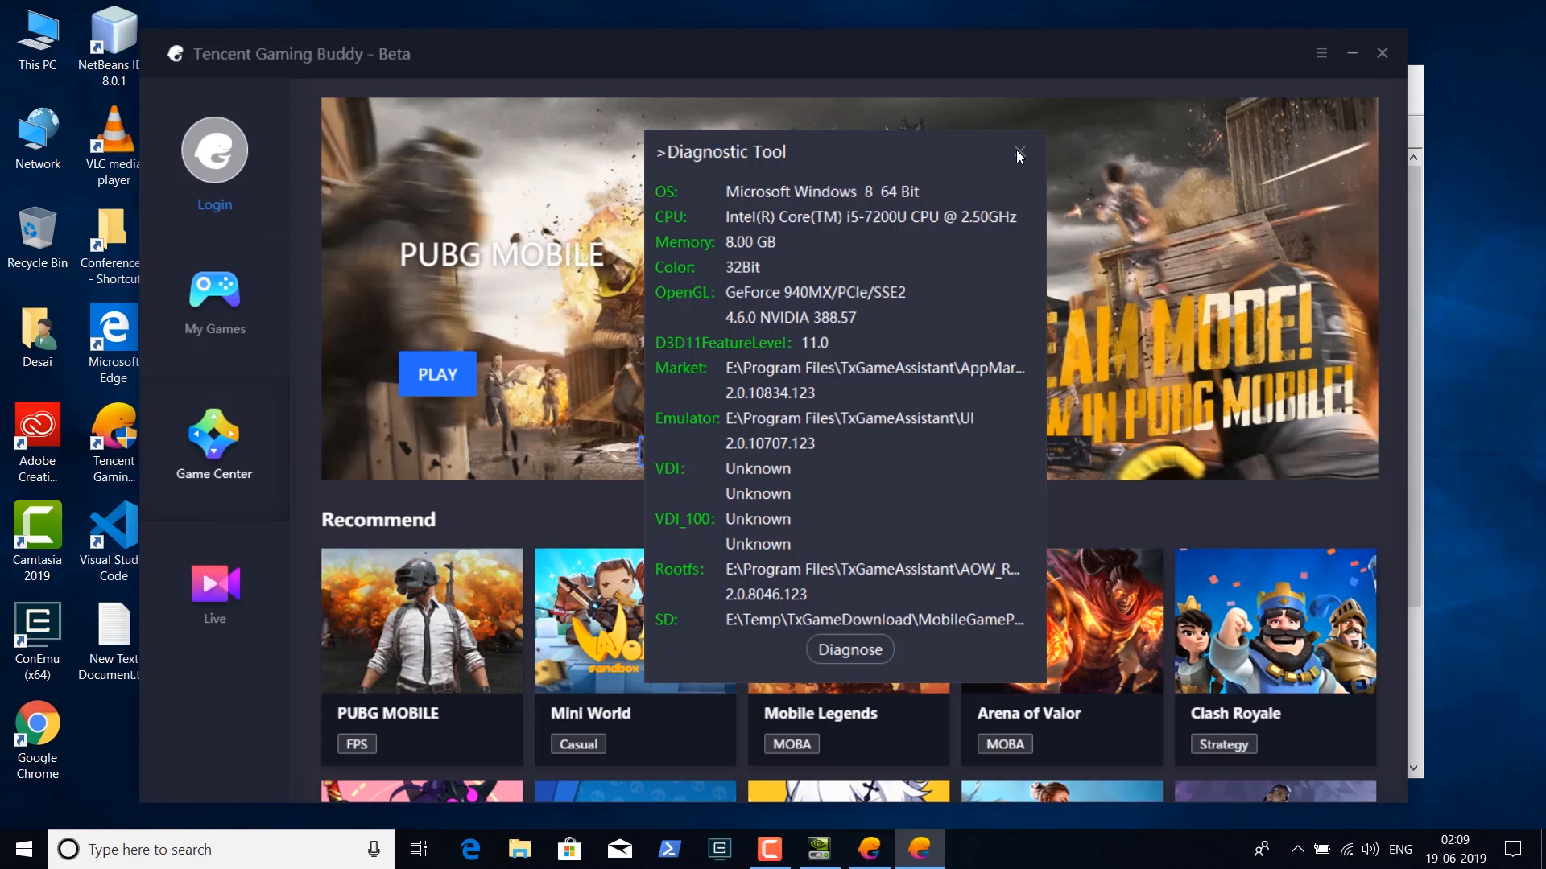
Dismiss the diagnostic report showing GeForce 940MX for OpenGL and close Tencent Gaming Buddy
{"action": "left_click", "coordinate": [1019, 153]}
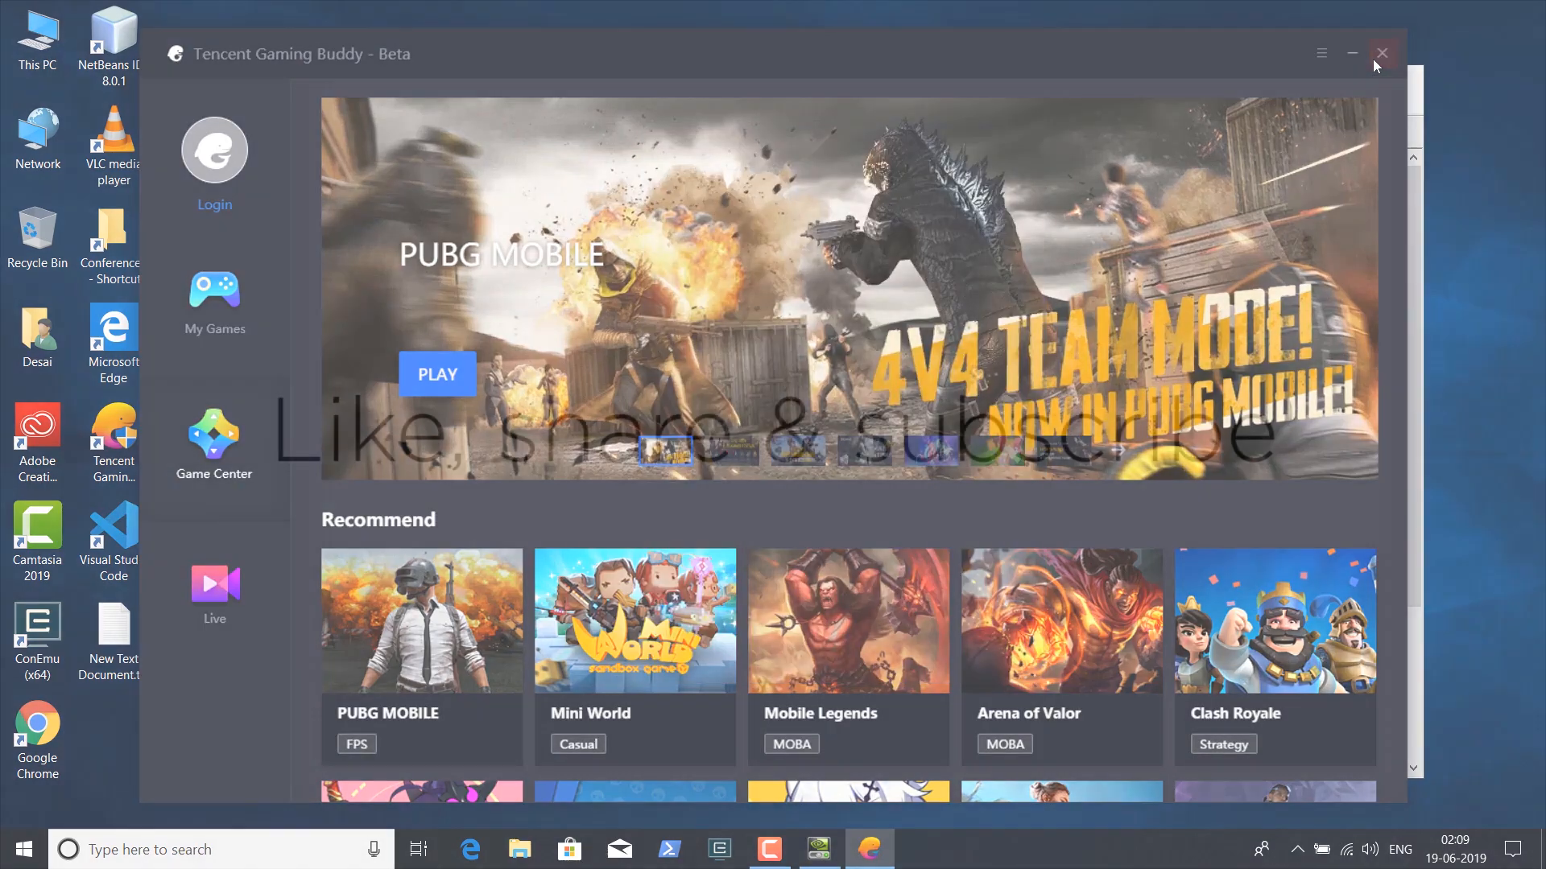
{"action": "left_click", "coordinate": [1380, 53]}
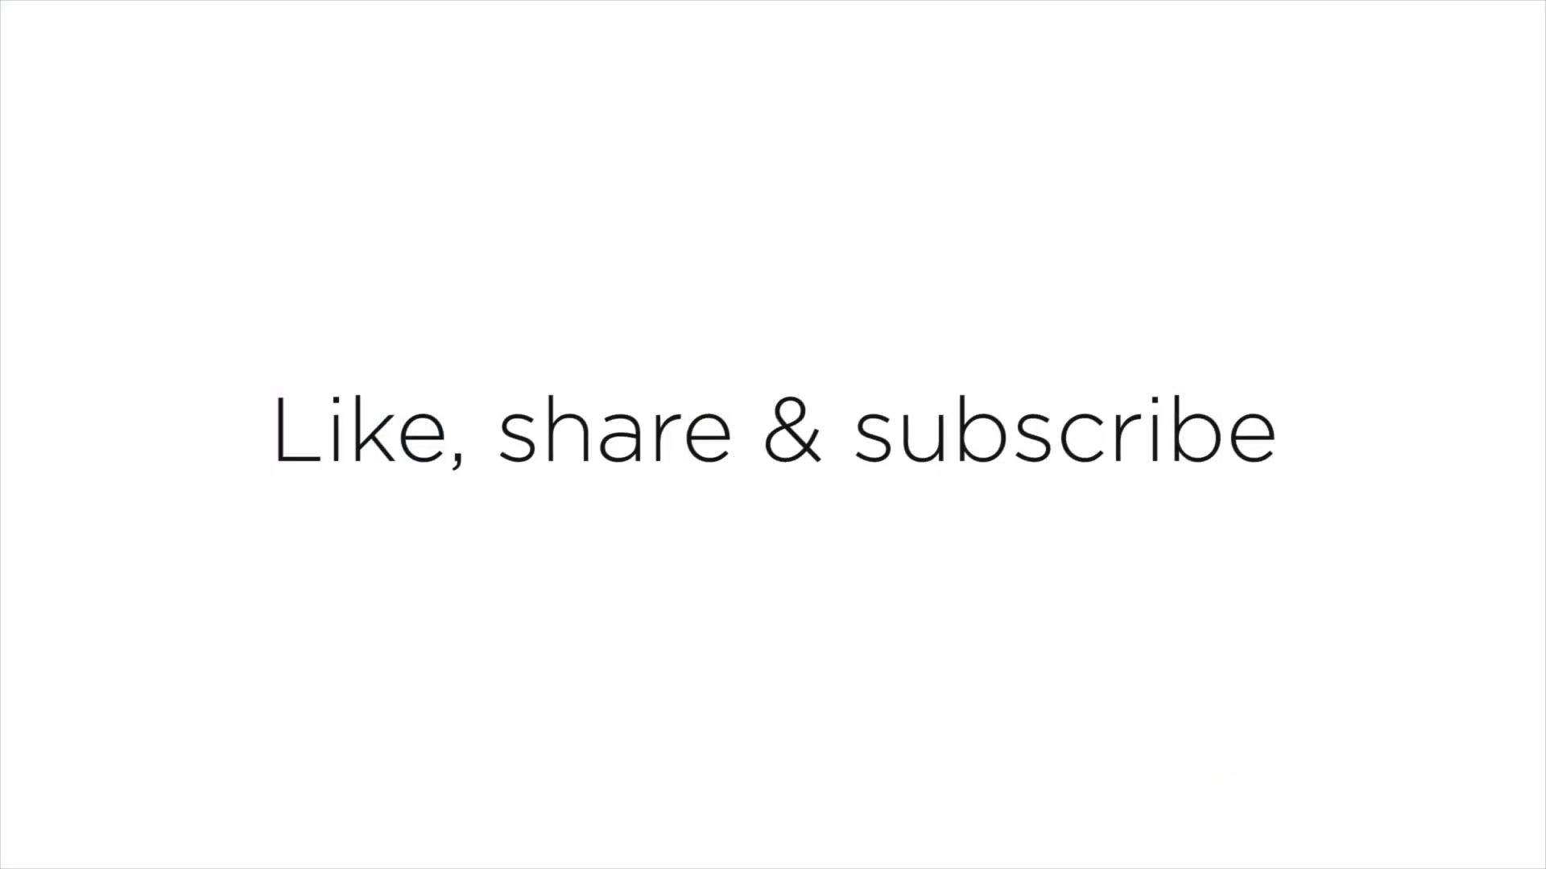